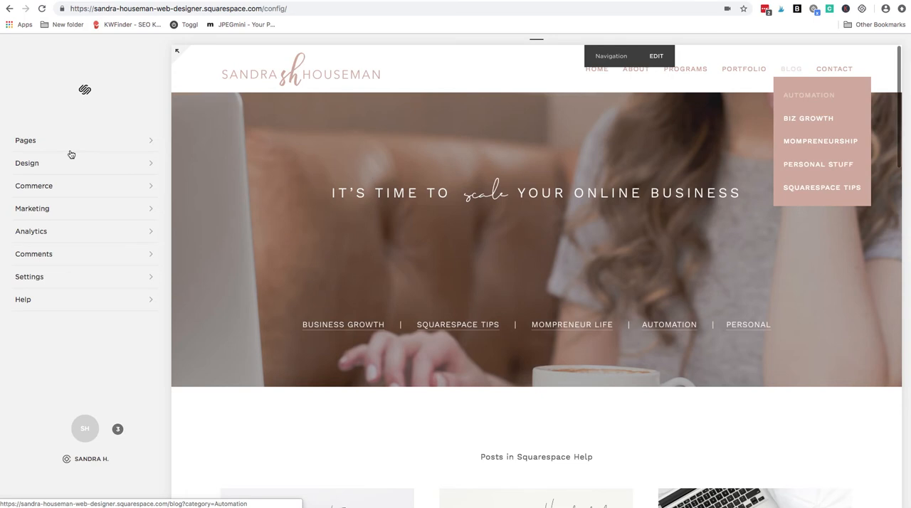
# - Show the Pages panel with the existing <a href> BLOG folder and its category links in view
pyautogui.click(26, 140)
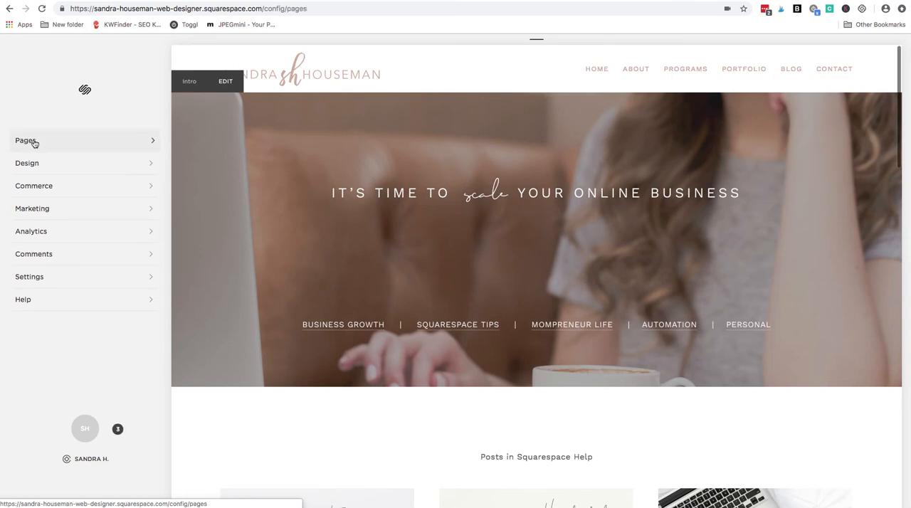
pyautogui.click(25, 140)
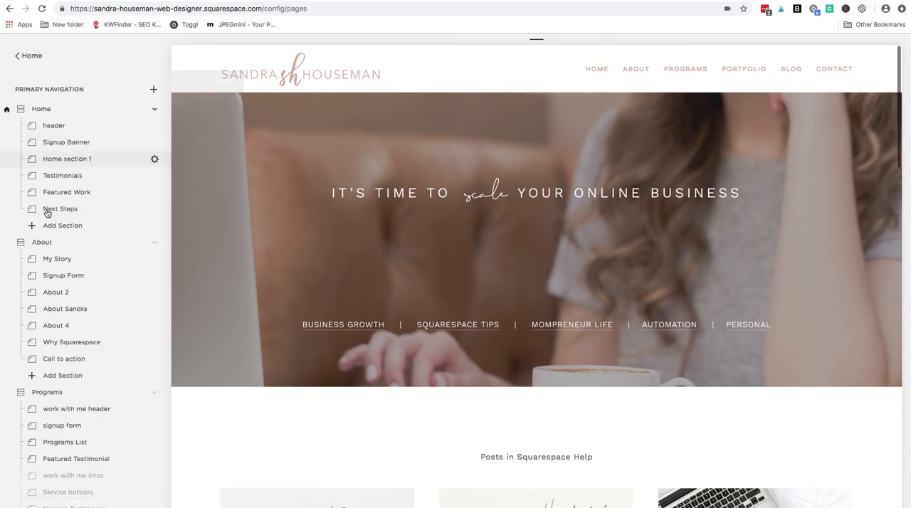
pyautogui.scroll(-3)
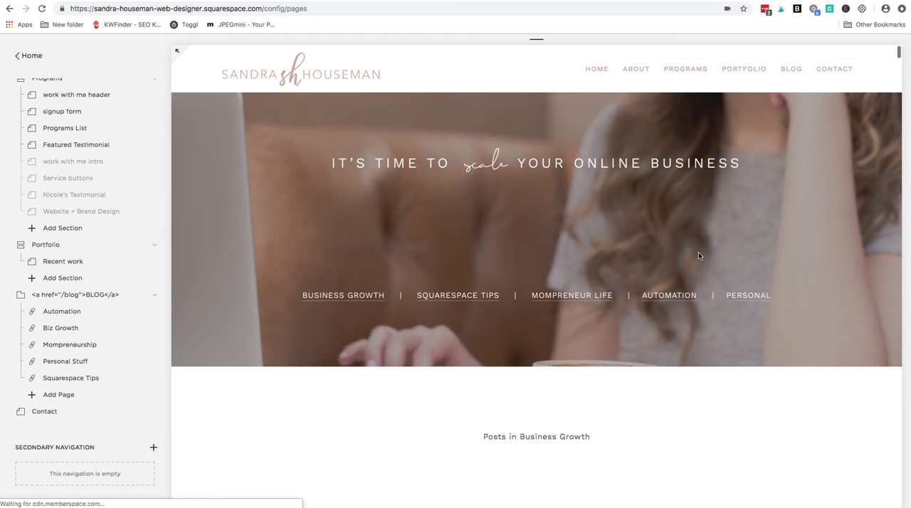
pyautogui.scroll(-3)
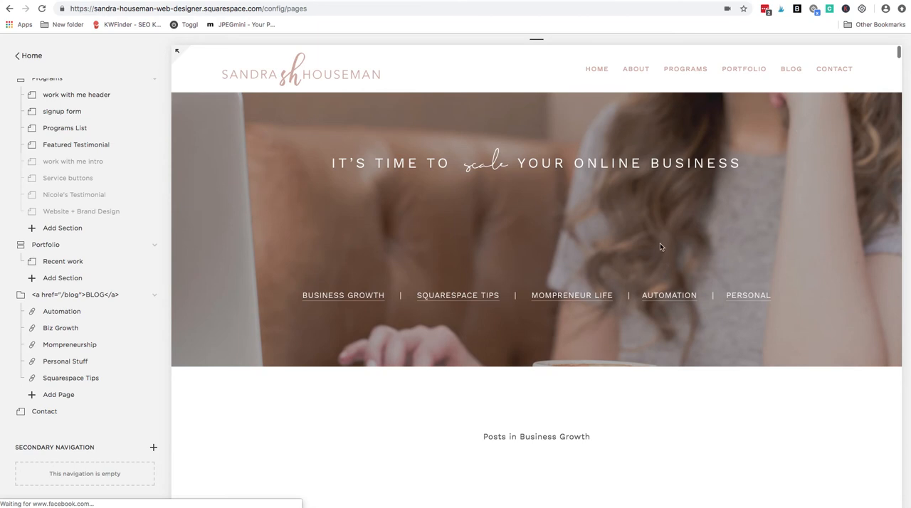
pyautogui.moveTo(791, 73)
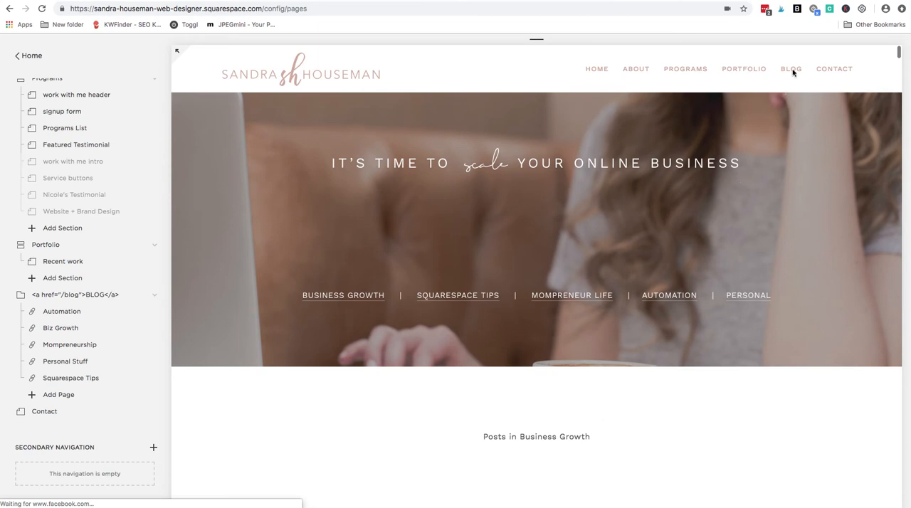
pyautogui.moveTo(790, 71)
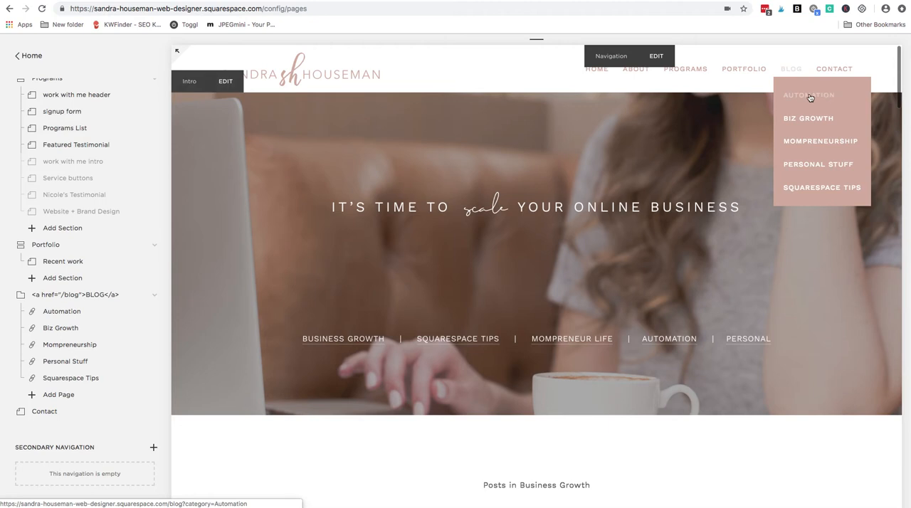
pyautogui.moveTo(791, 69)
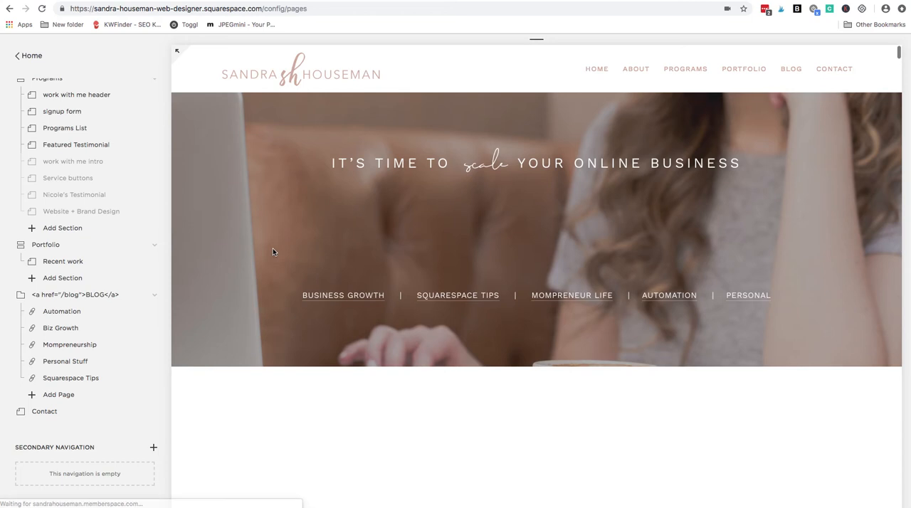
pyautogui.scroll(-3)
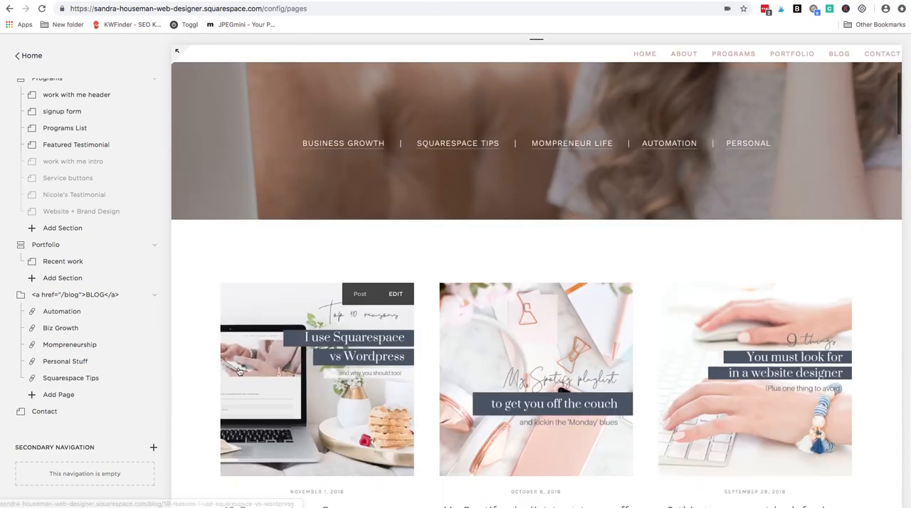
pyautogui.scroll(-3)
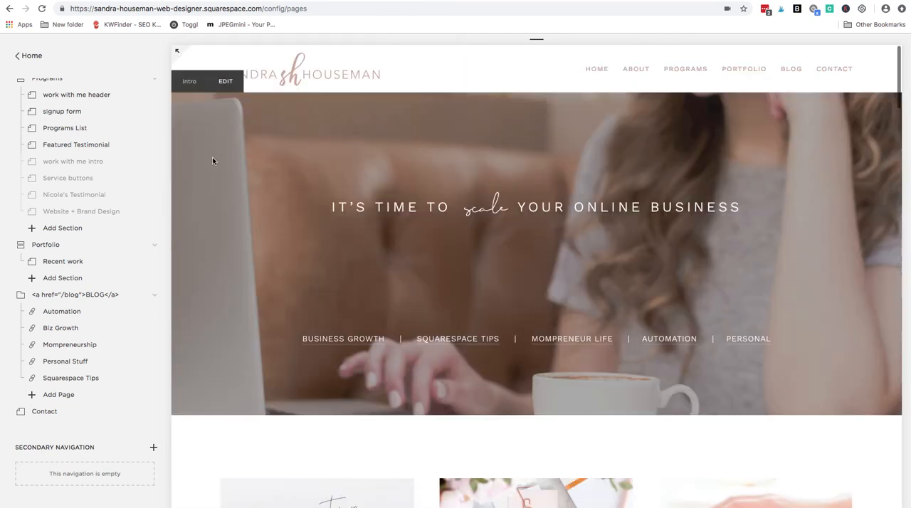
pyautogui.moveTo(809, 111)
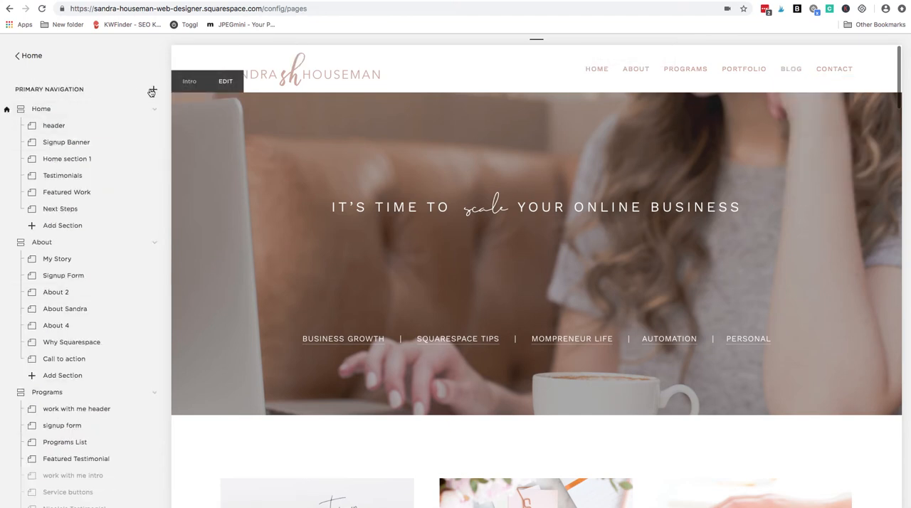
# - Create a new primary-navigation folder named Blog
pyautogui.click(154, 91)
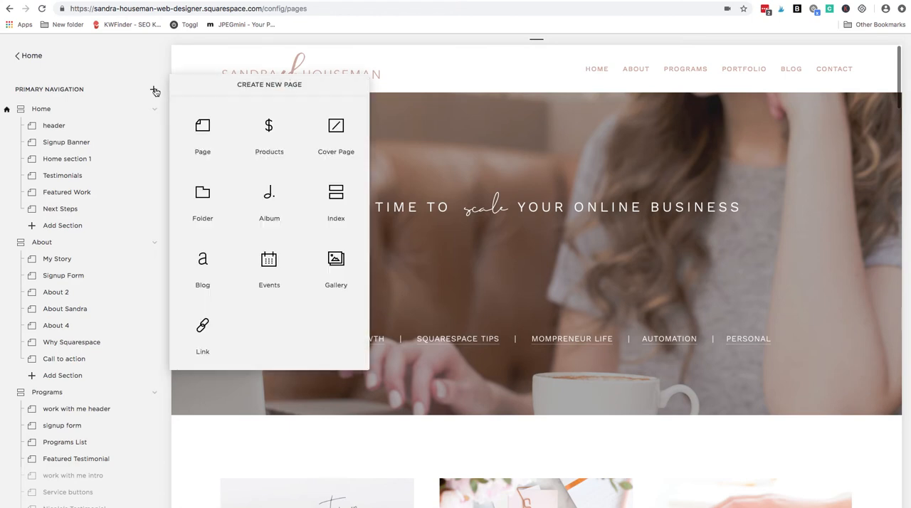
pyautogui.moveTo(218, 200)
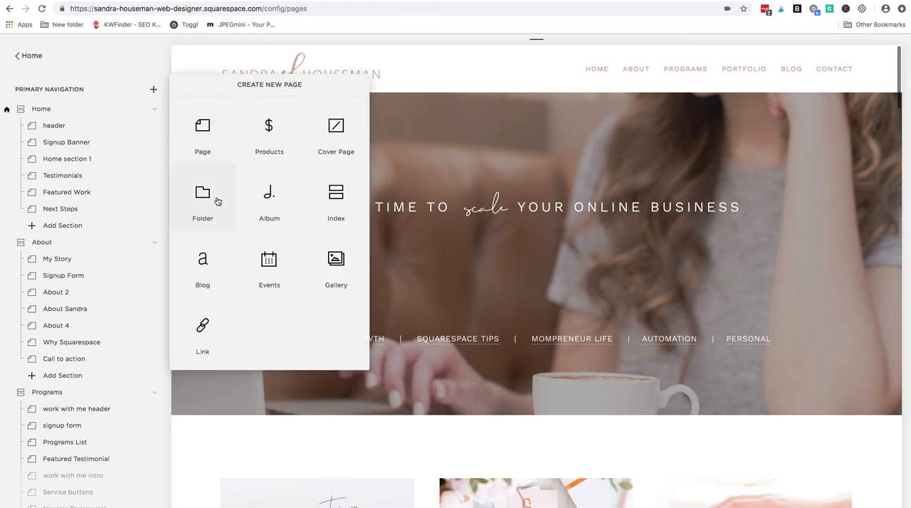
pyautogui.moveTo(206, 133)
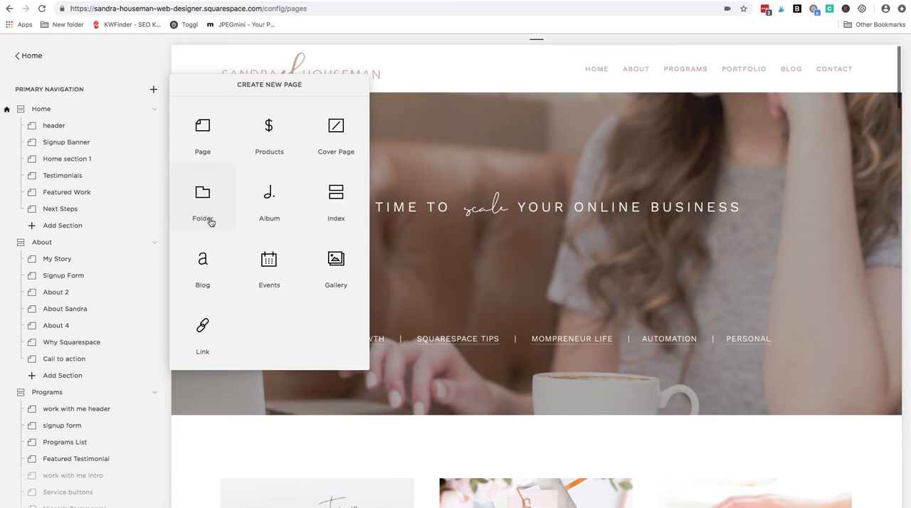
pyautogui.moveTo(206, 213)
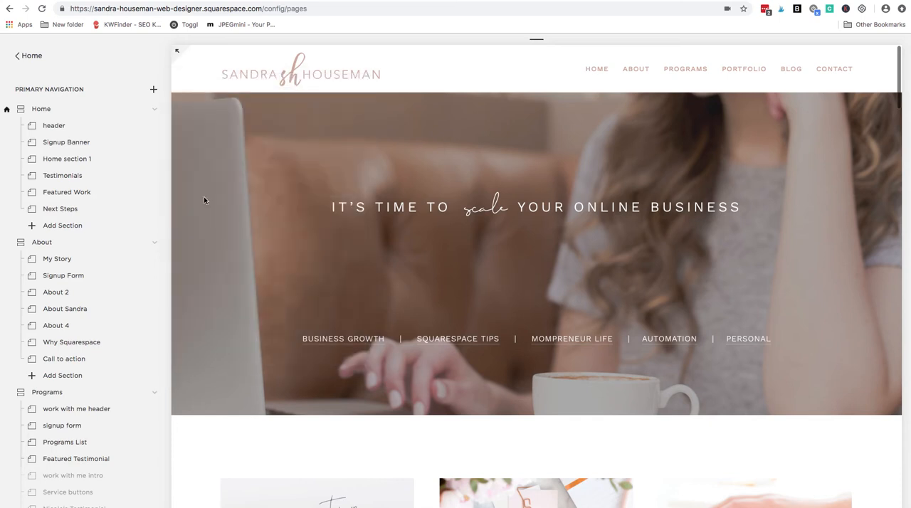
pyautogui.click(154, 88)
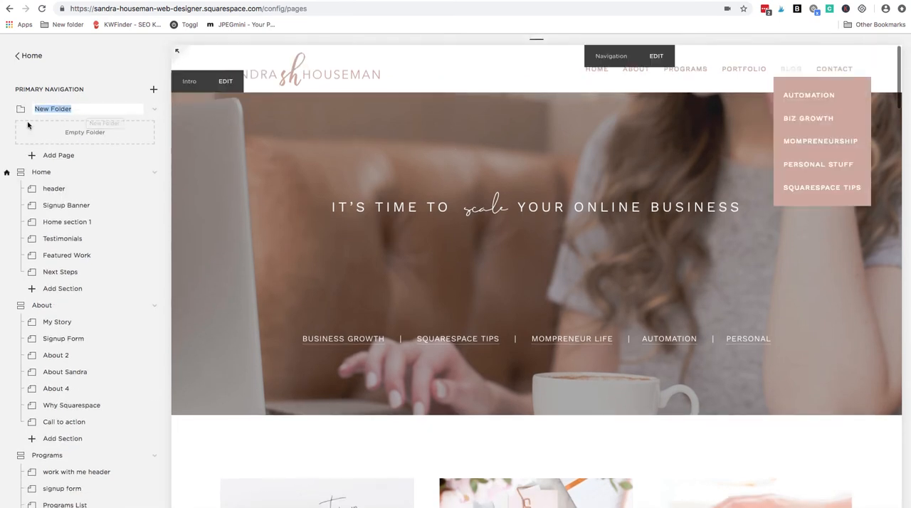
pyautogui.write('Blog')
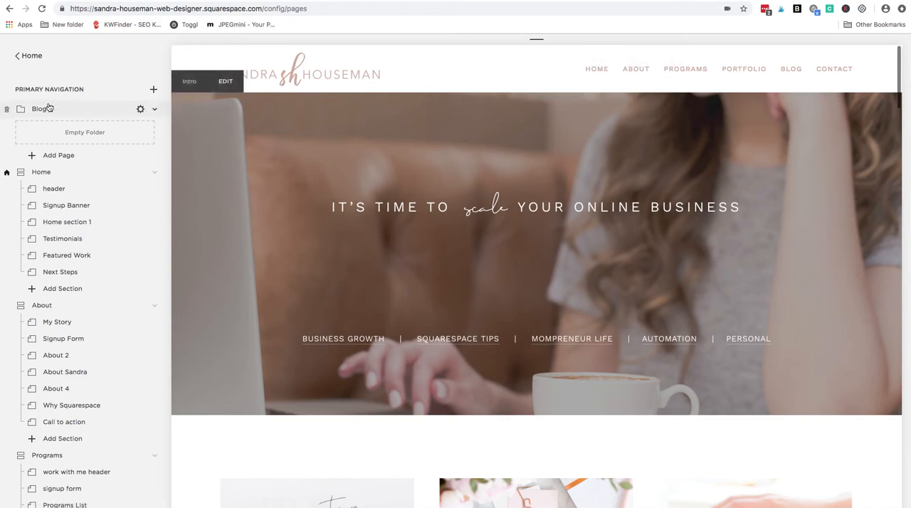
pyautogui.moveTo(50, 109)
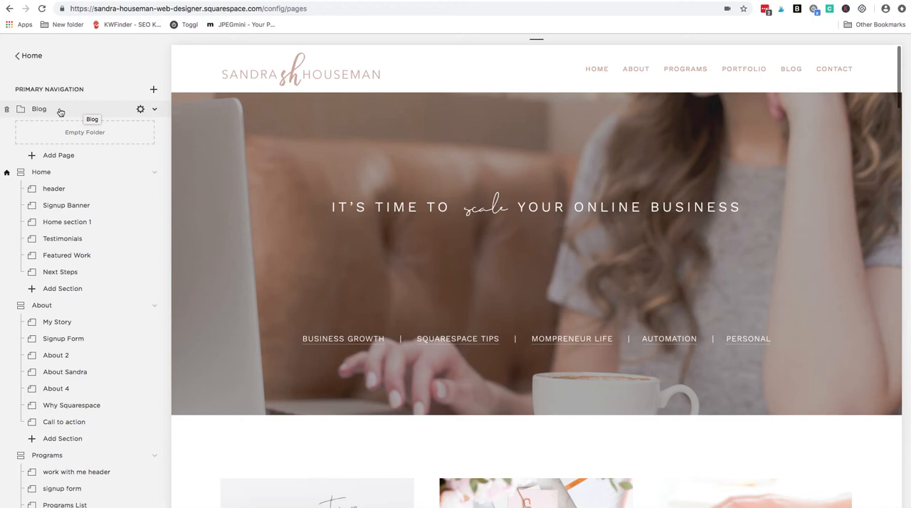
pyautogui.moveTo(74, 114)
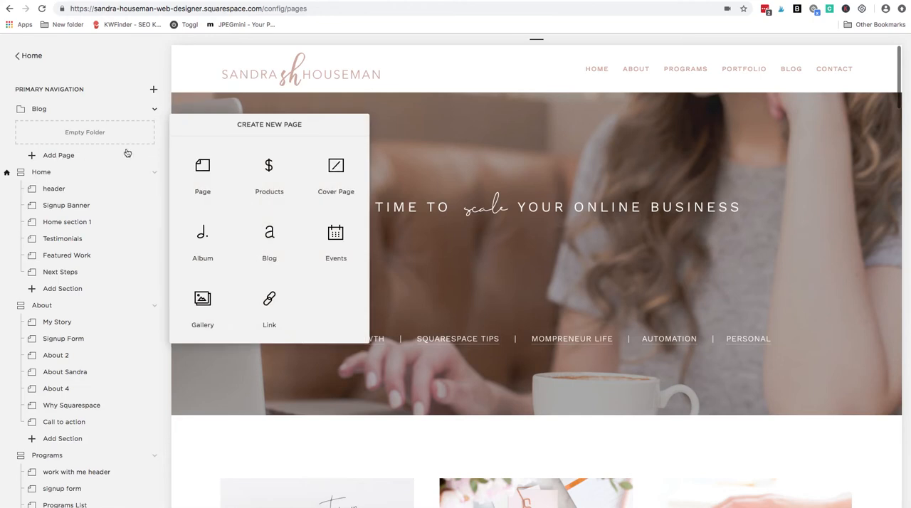
pyautogui.moveTo(203, 171)
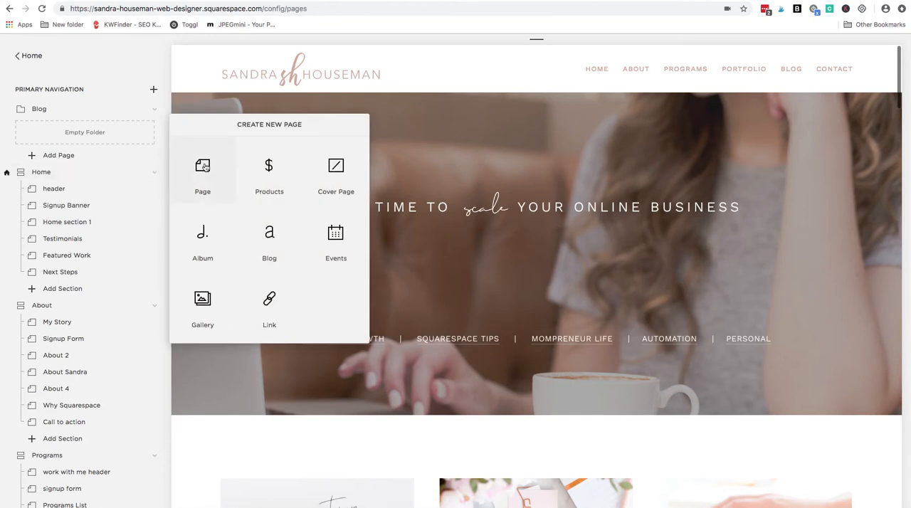
pyautogui.moveTo(336, 183)
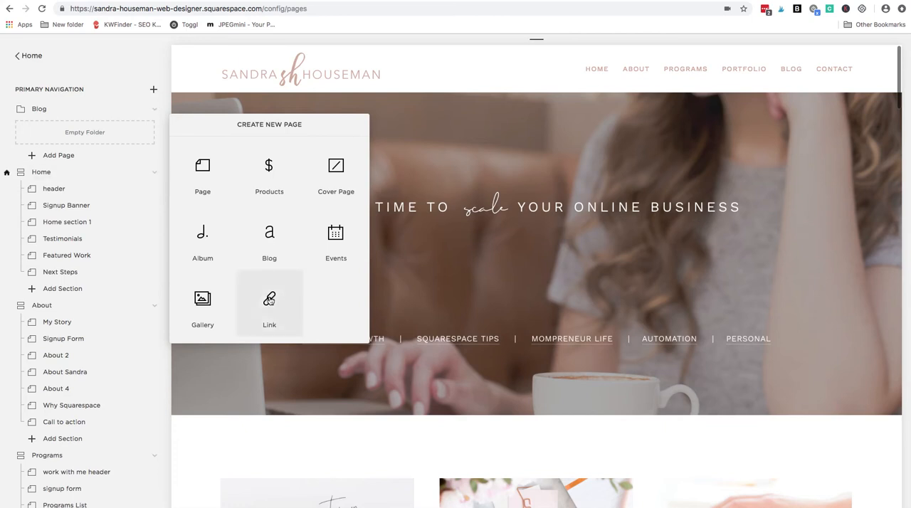
# - Add a link item in the Blog folder titled Automation, pointed at an existing site page
pyautogui.click(270, 301)
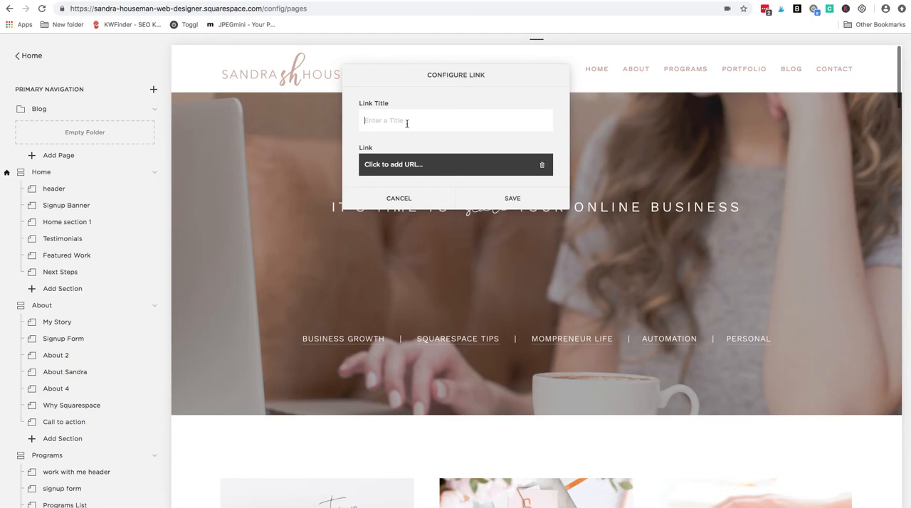
pyautogui.click(456, 120)
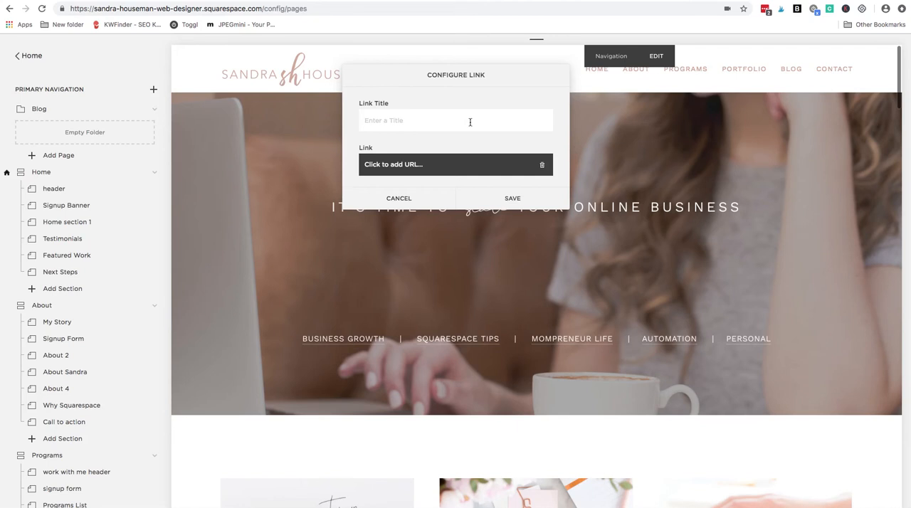
pyautogui.write('Automation')
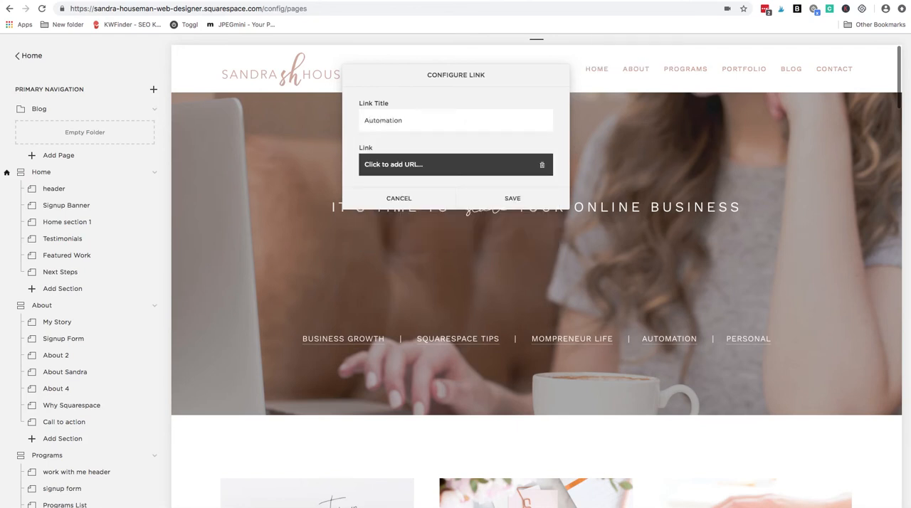
pyautogui.click(456, 164)
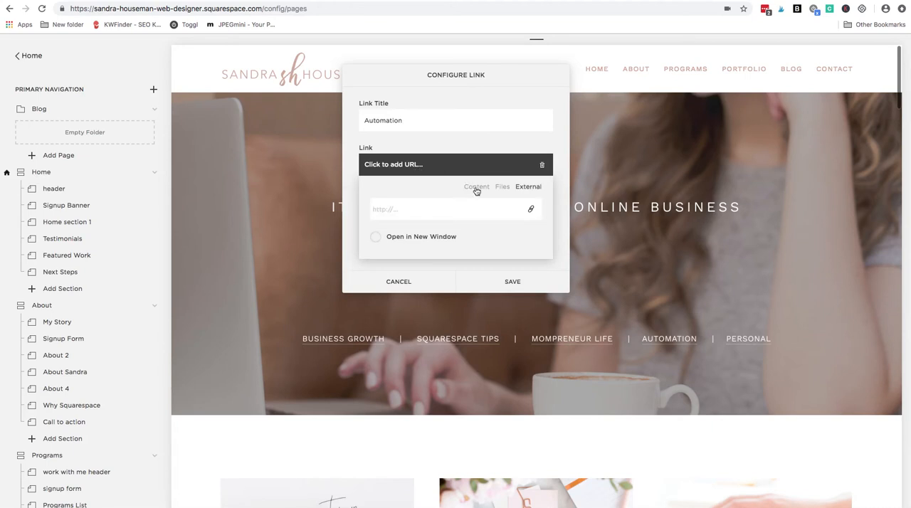
pyautogui.click(475, 187)
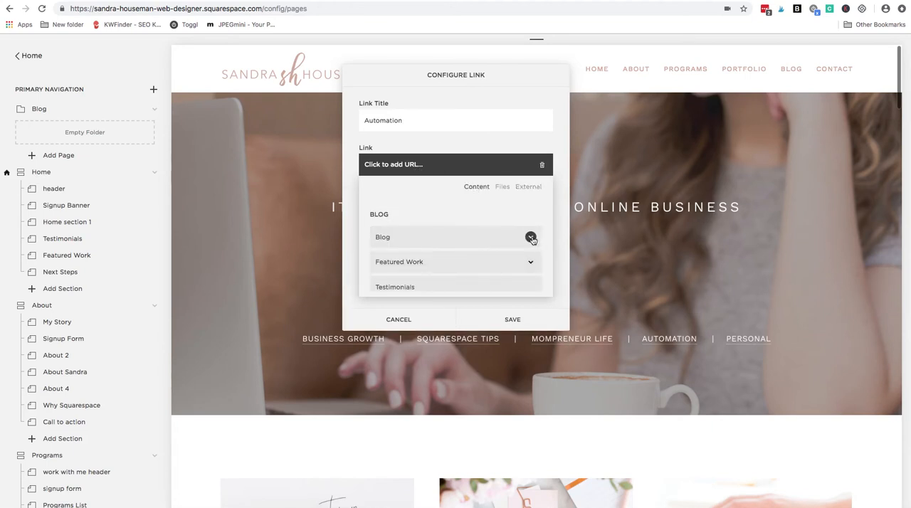
# - Link it to the blog's Automation category and save the link
pyautogui.click(529, 236)
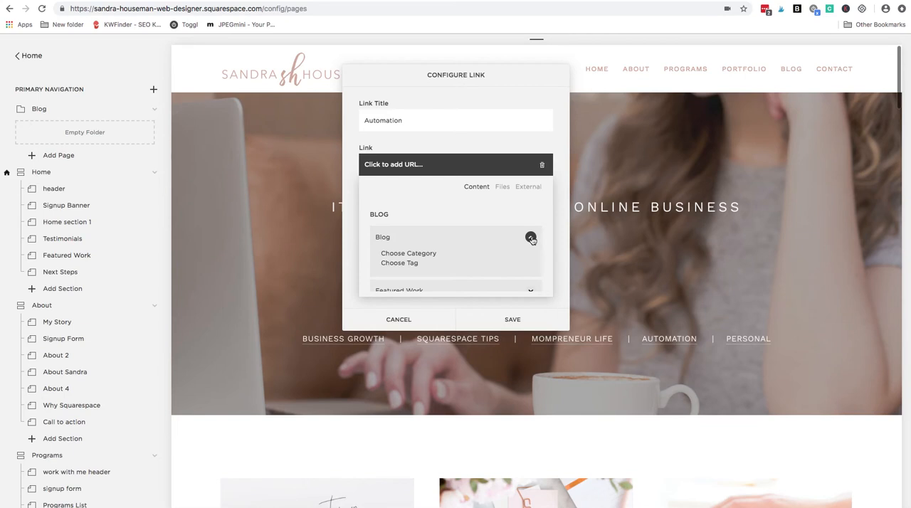
pyautogui.click(530, 236)
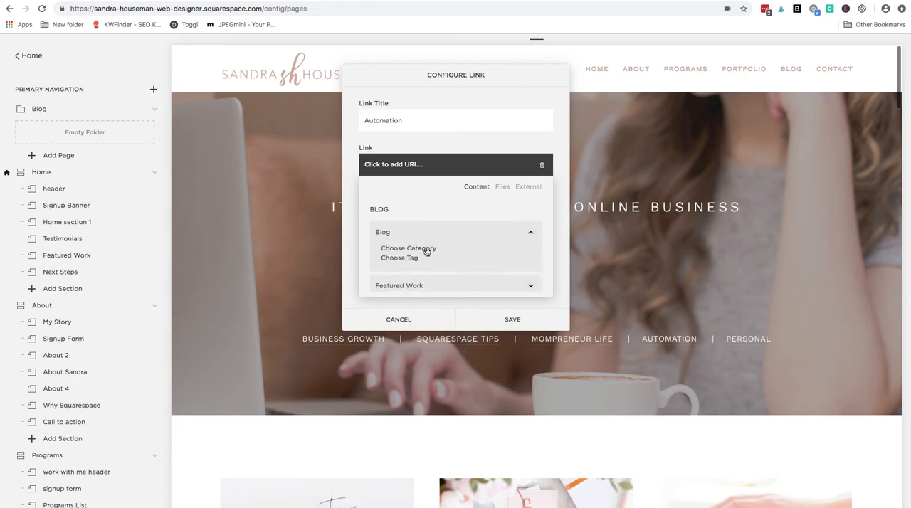
pyautogui.click(409, 248)
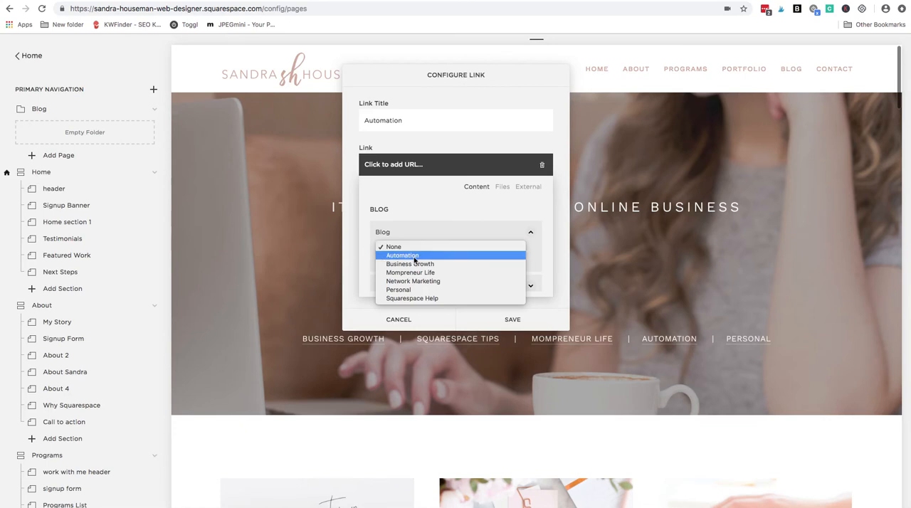
pyautogui.click(402, 257)
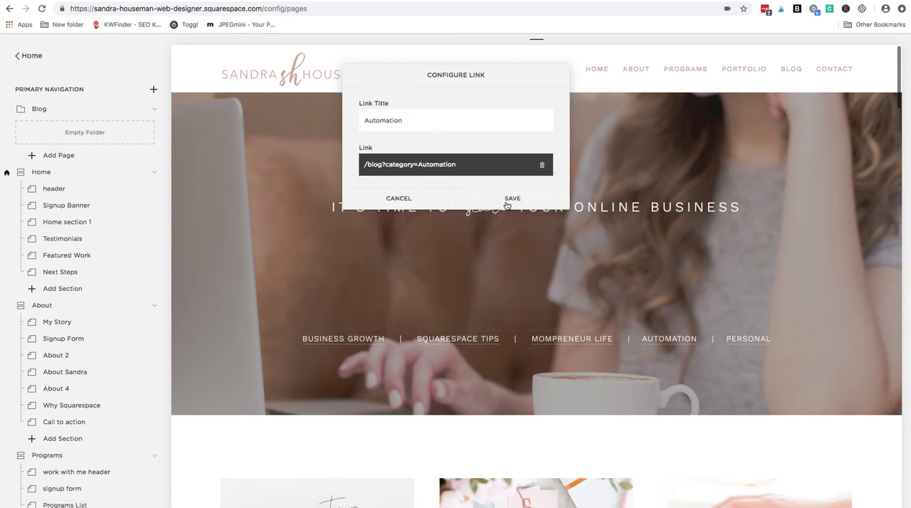
pyautogui.click(512, 199)
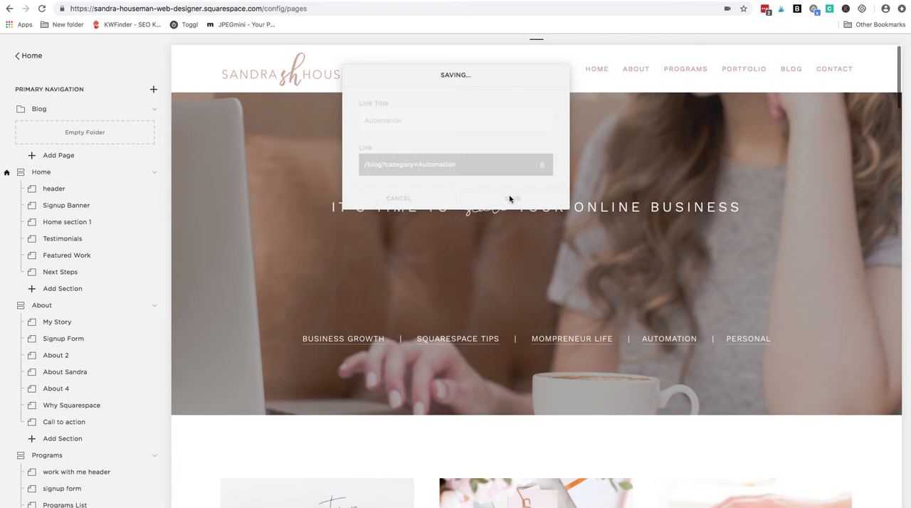
pyautogui.click(511, 198)
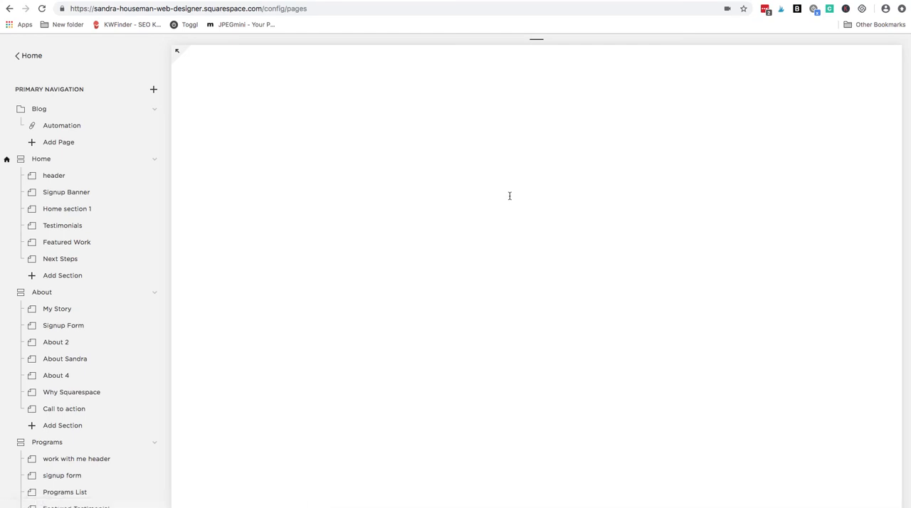
# - Refresh the site preview so Automation shows under the Blog menu
pyautogui.click(40, 109)
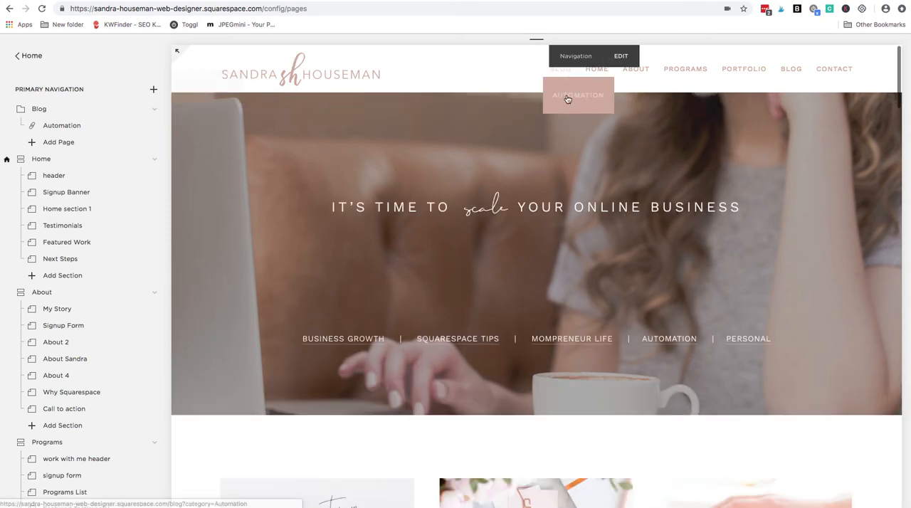
pyautogui.moveTo(569, 159)
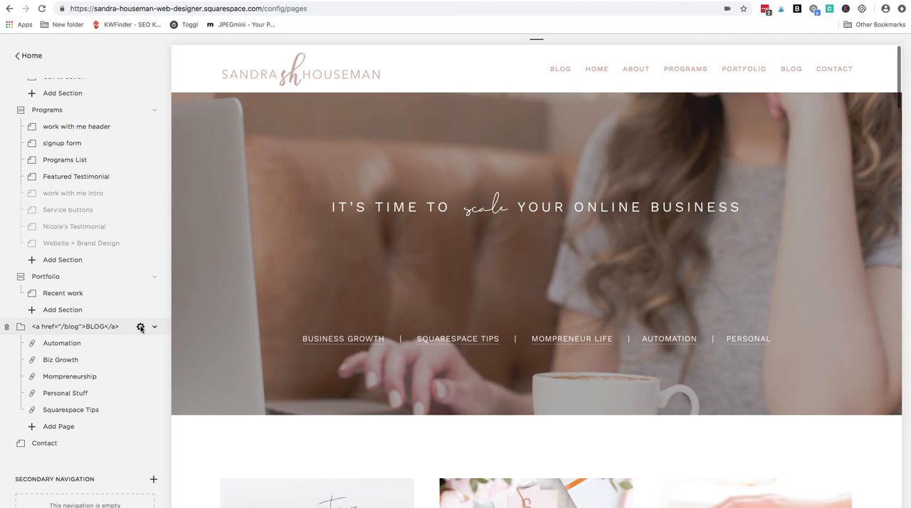
# - Bring up the Configure Folder settings for the BLOG folder
pyautogui.click(139, 328)
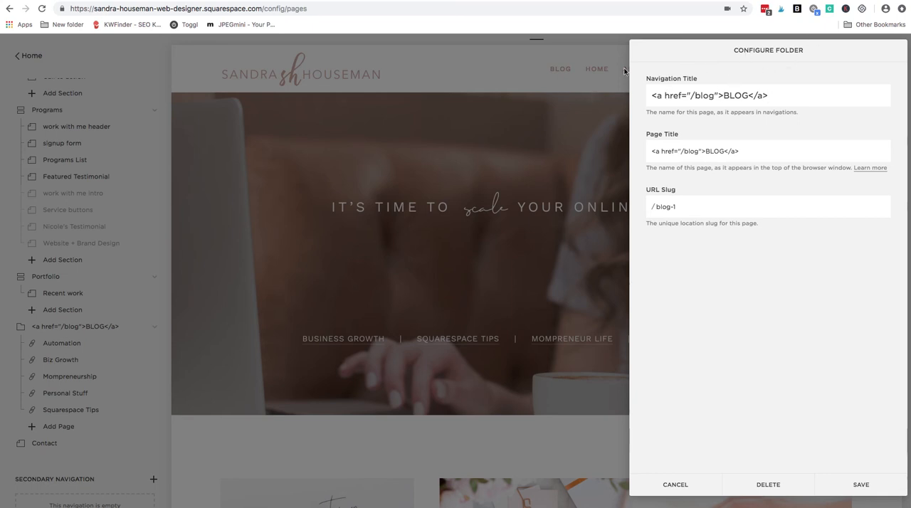
pyautogui.moveTo(575, 72)
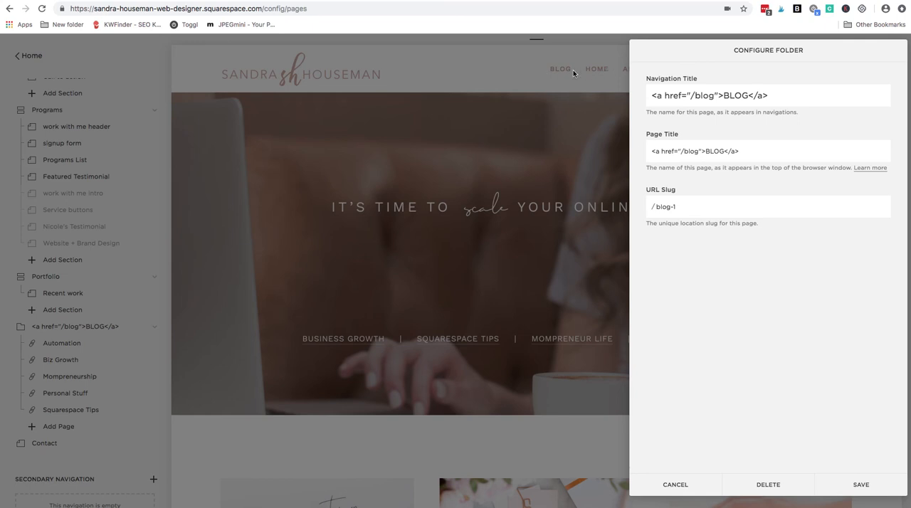
pyautogui.moveTo(598, 68)
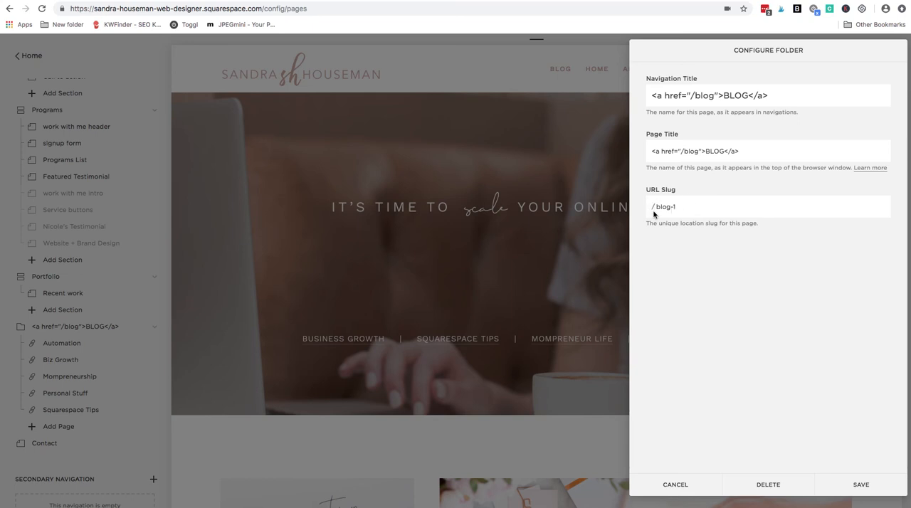
pyautogui.moveTo(754, 125)
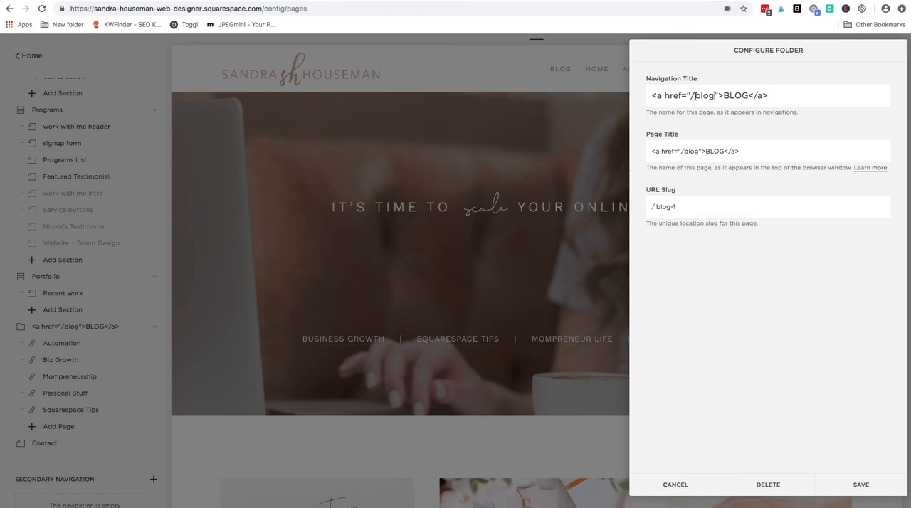
# - Retitle the folder as a link to /about reading 'blog example 1' and save it
pyautogui.doubleClick(704, 95)
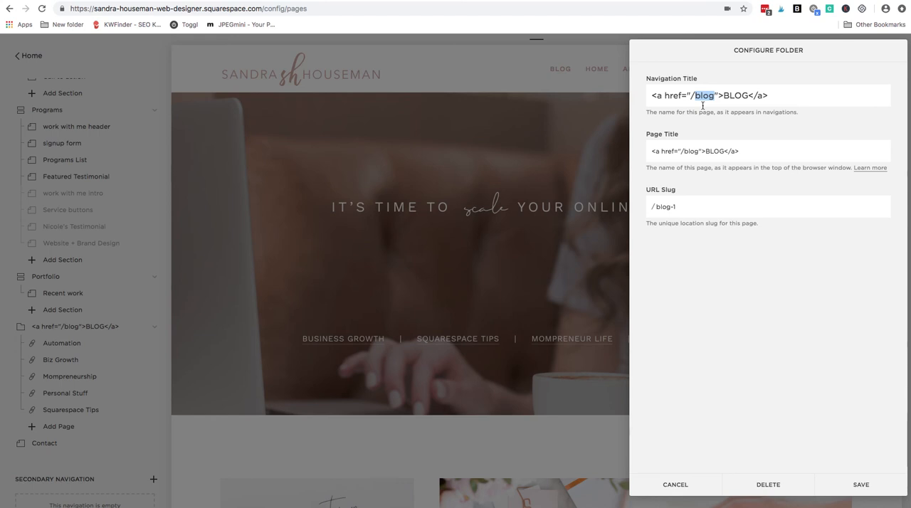
pyautogui.write('about')
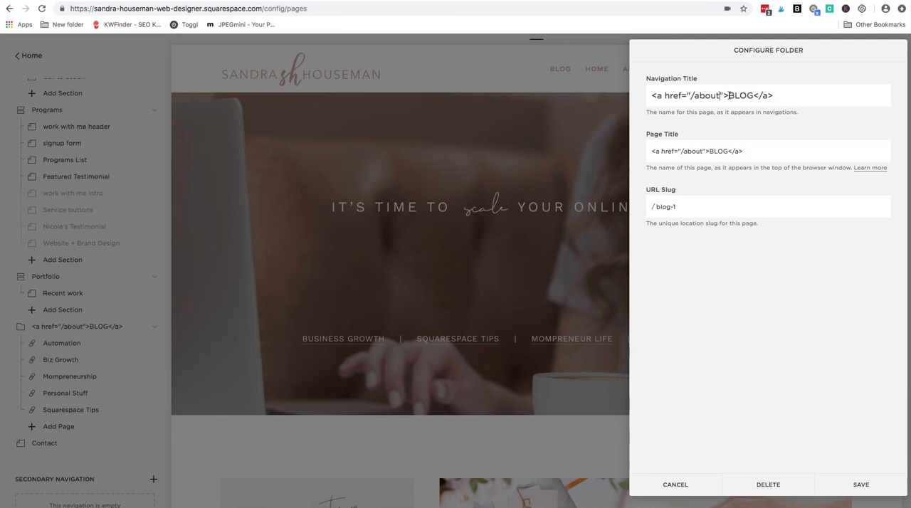
pyautogui.doubleClick(741, 95)
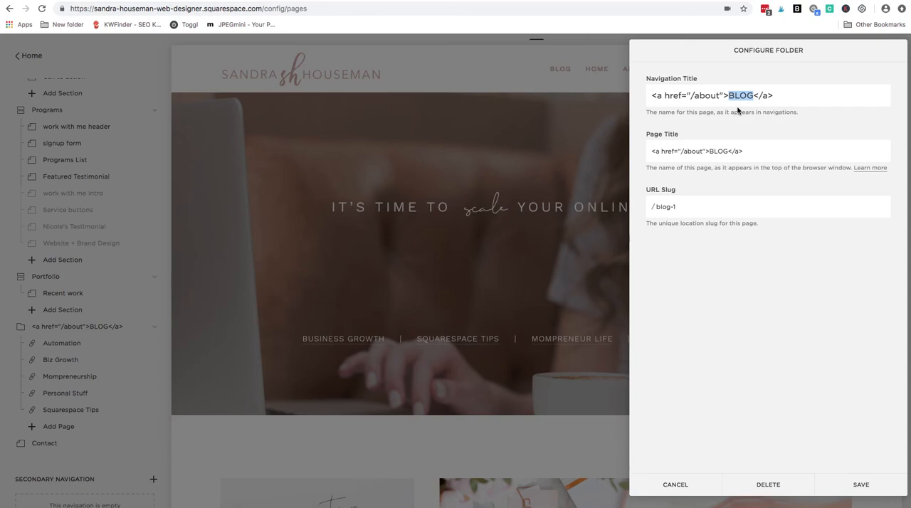
pyautogui.write('blog example 1')
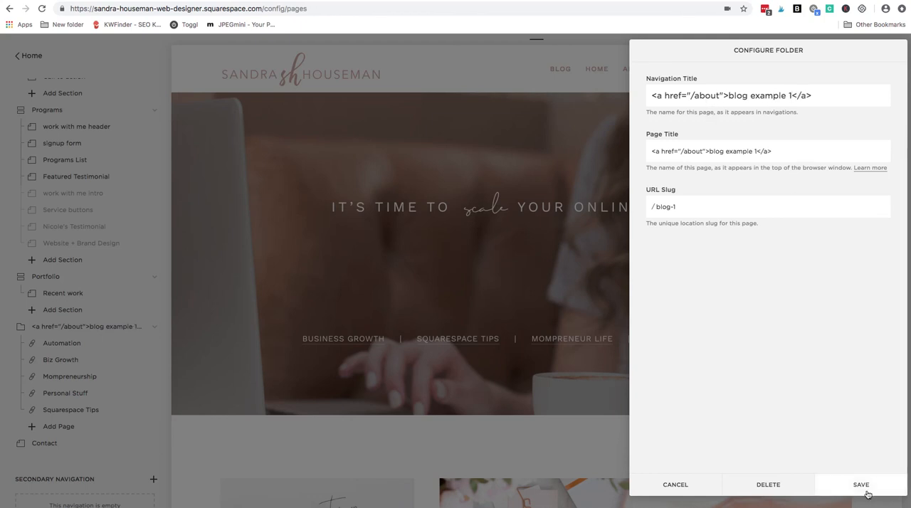
pyautogui.click(860, 484)
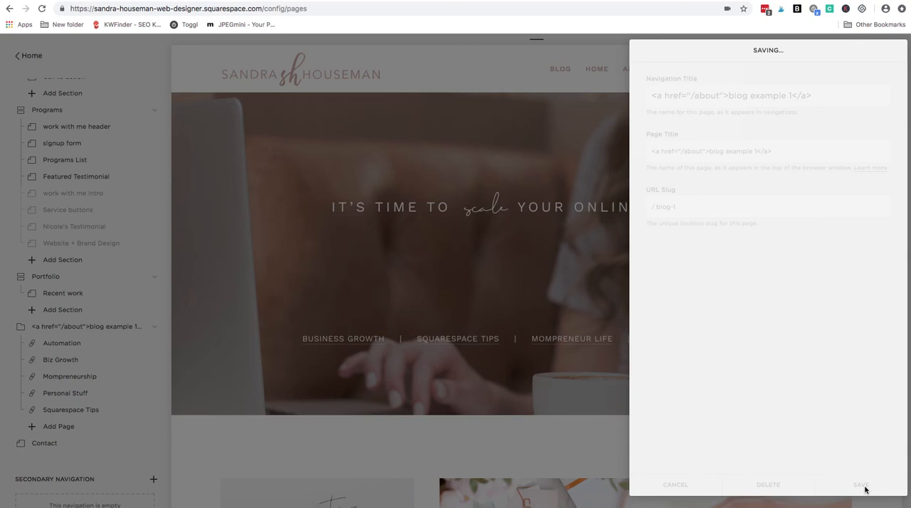
pyautogui.click(862, 484)
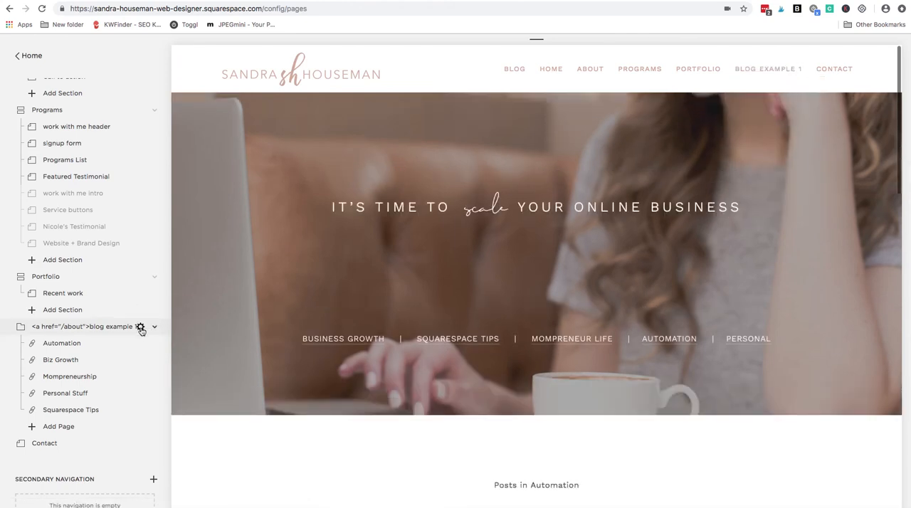
# - Restore the folder title to a link to /blog reading 'blog' and save it
pyautogui.click(141, 326)
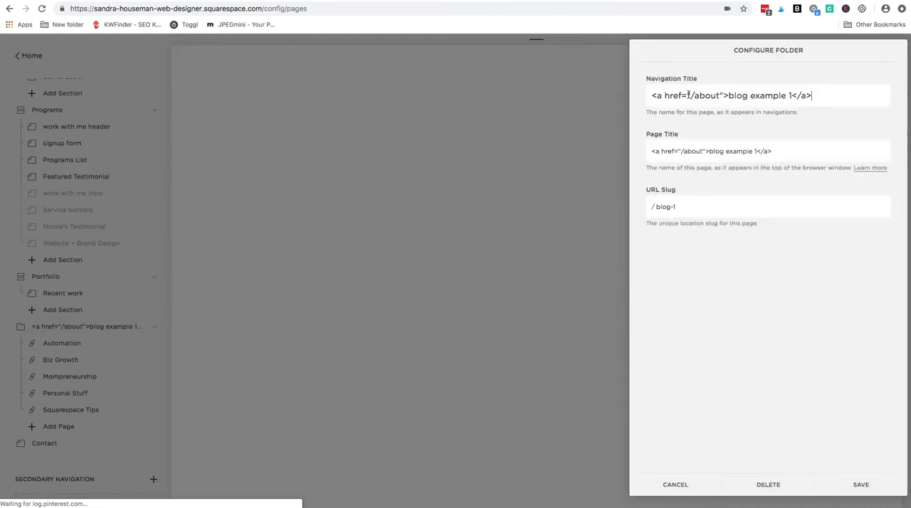
pyautogui.doubleClick(705, 95)
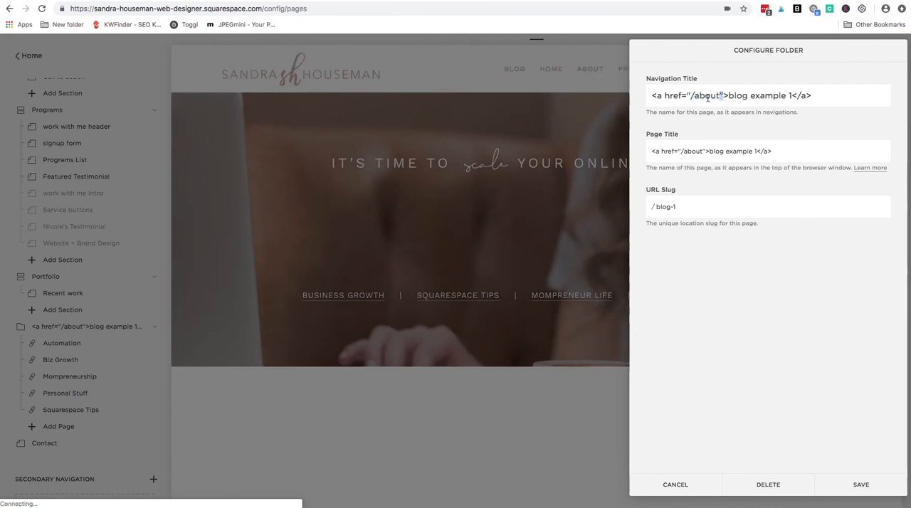
pyautogui.doubleClick(707, 96)
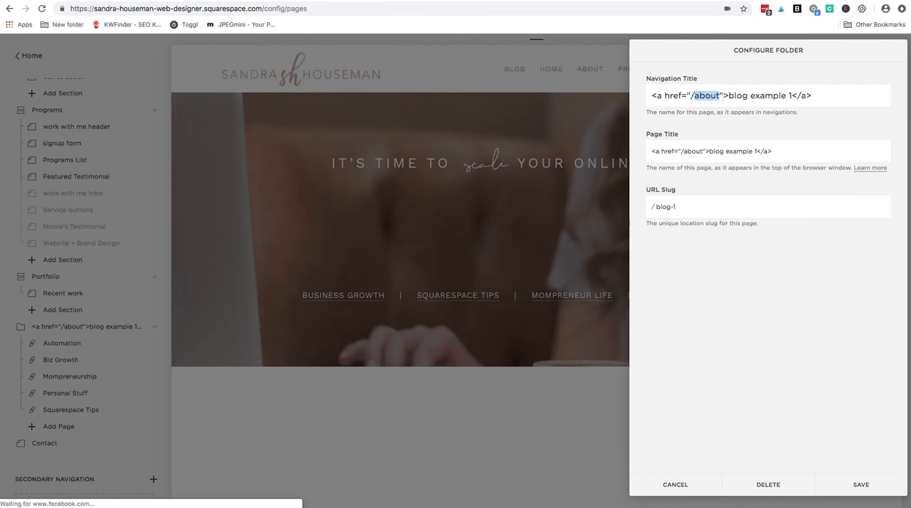
pyautogui.write('blog')
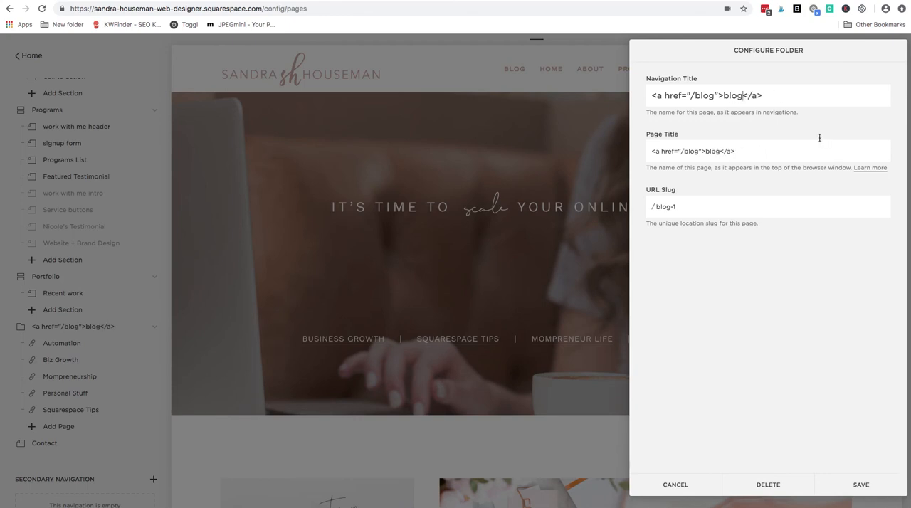
pyautogui.moveTo(831, 341)
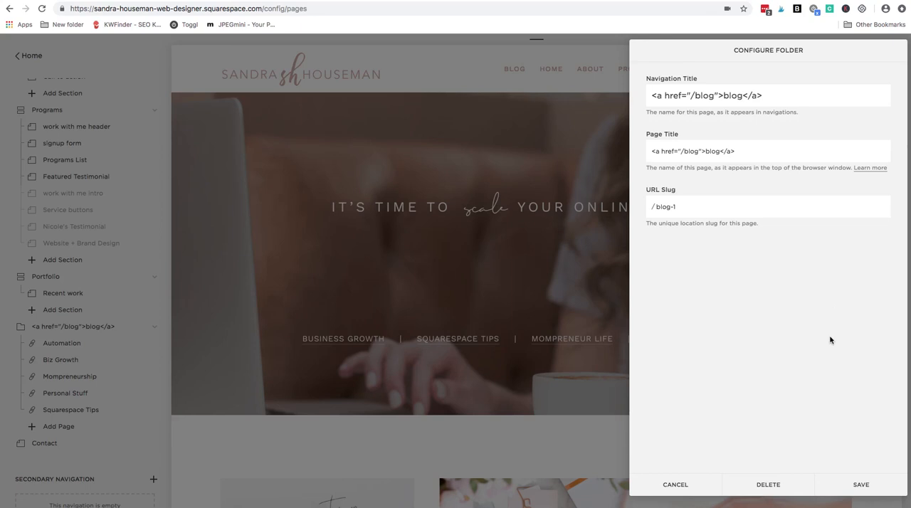
pyautogui.click(861, 484)
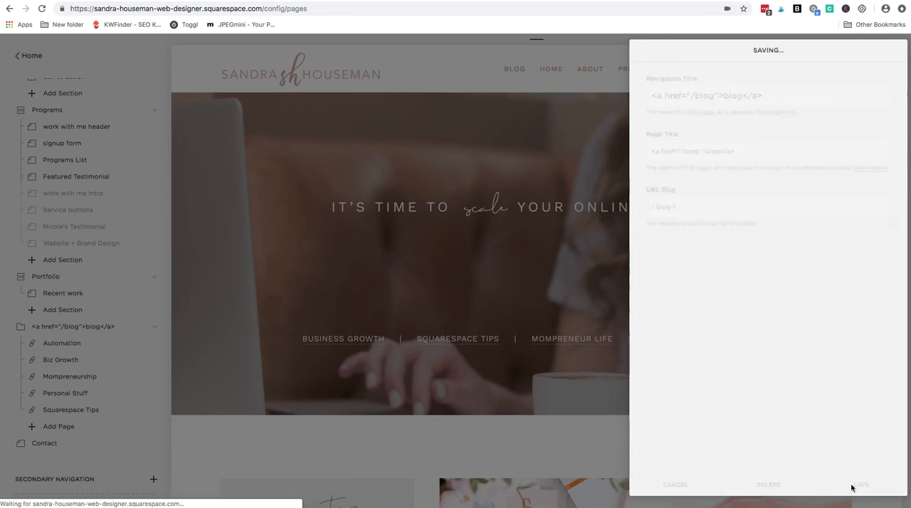
pyautogui.click(860, 484)
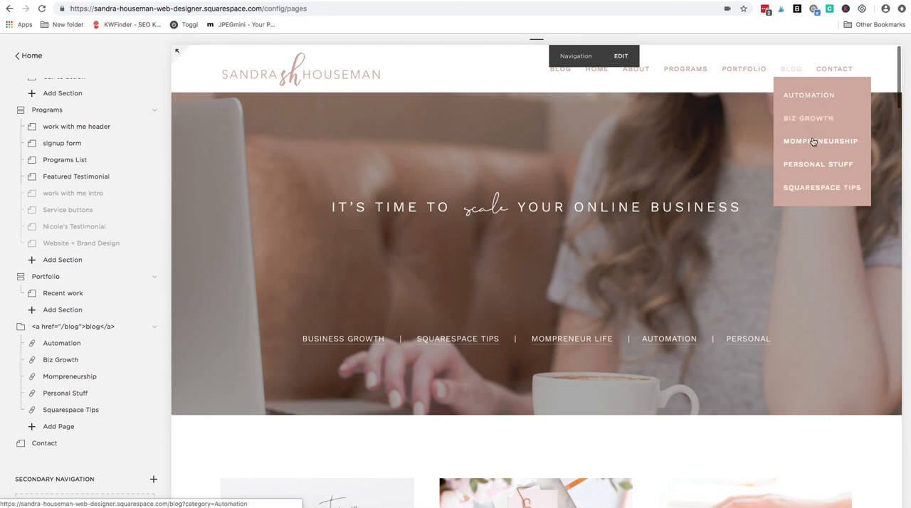
pyautogui.moveTo(797, 194)
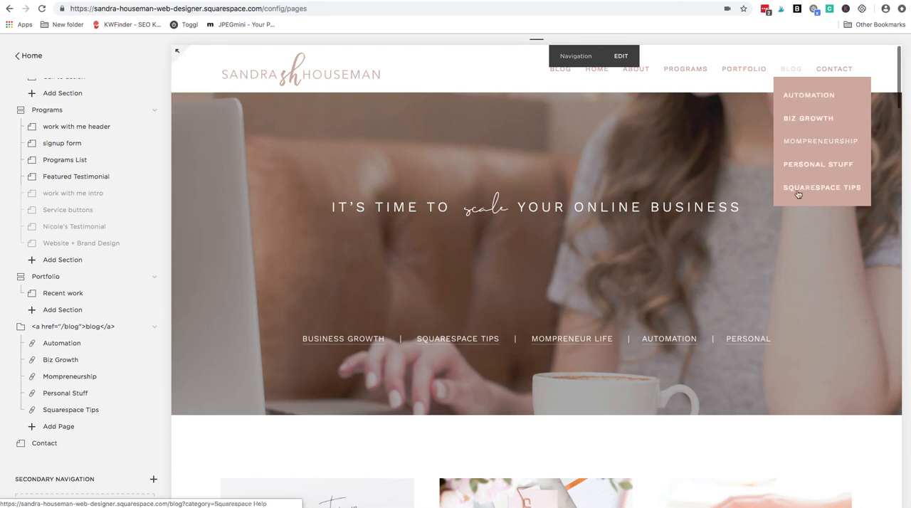